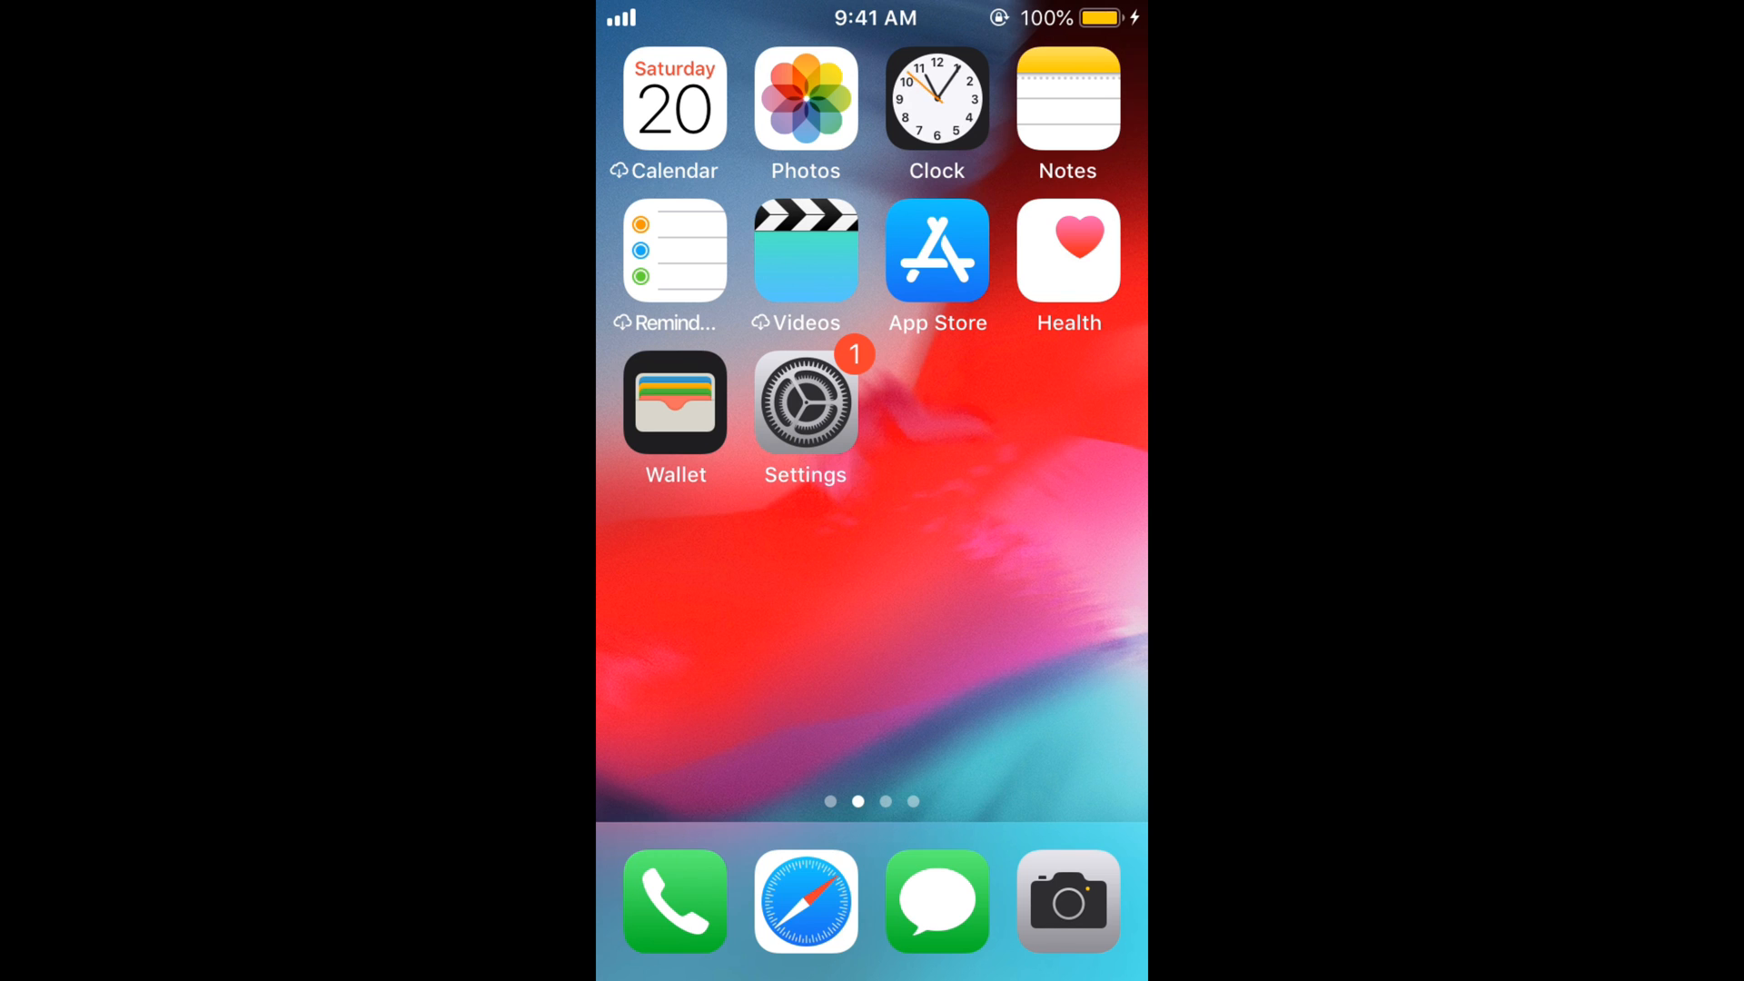
# - Launch the Settings app from the home screen
pyautogui.click(804, 402)
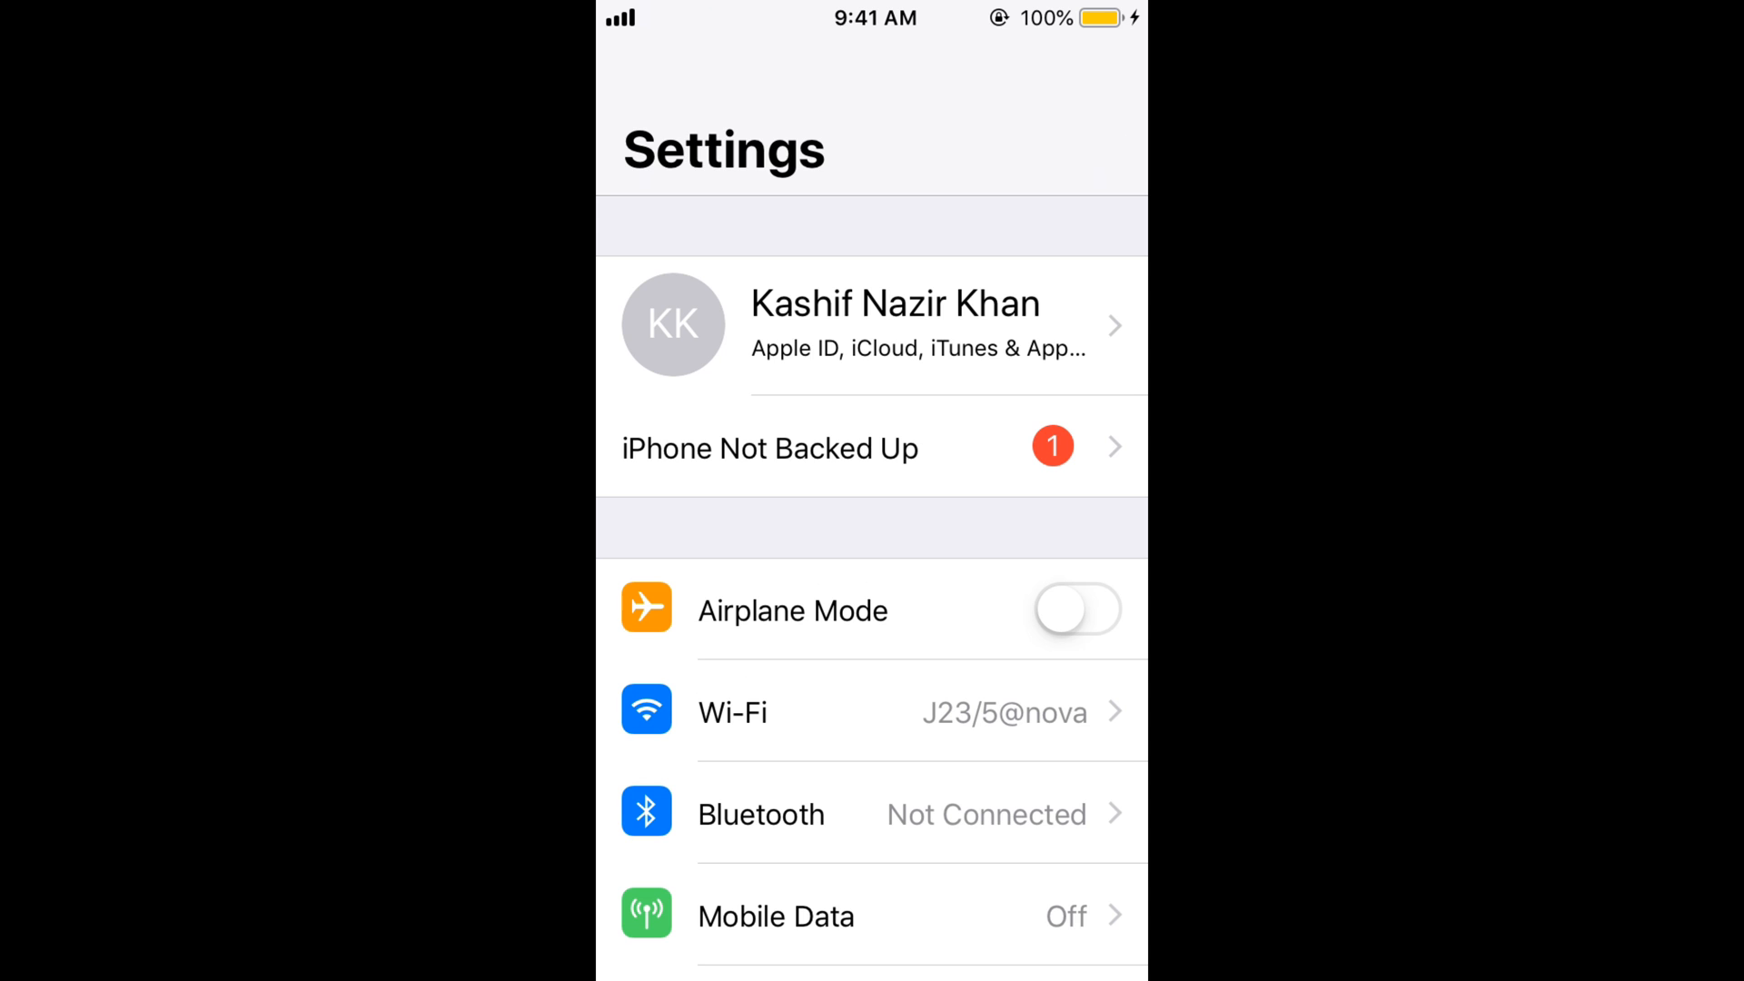
# - Scroll down the General settings list toward the Reset option
pyautogui.scroll(-3)
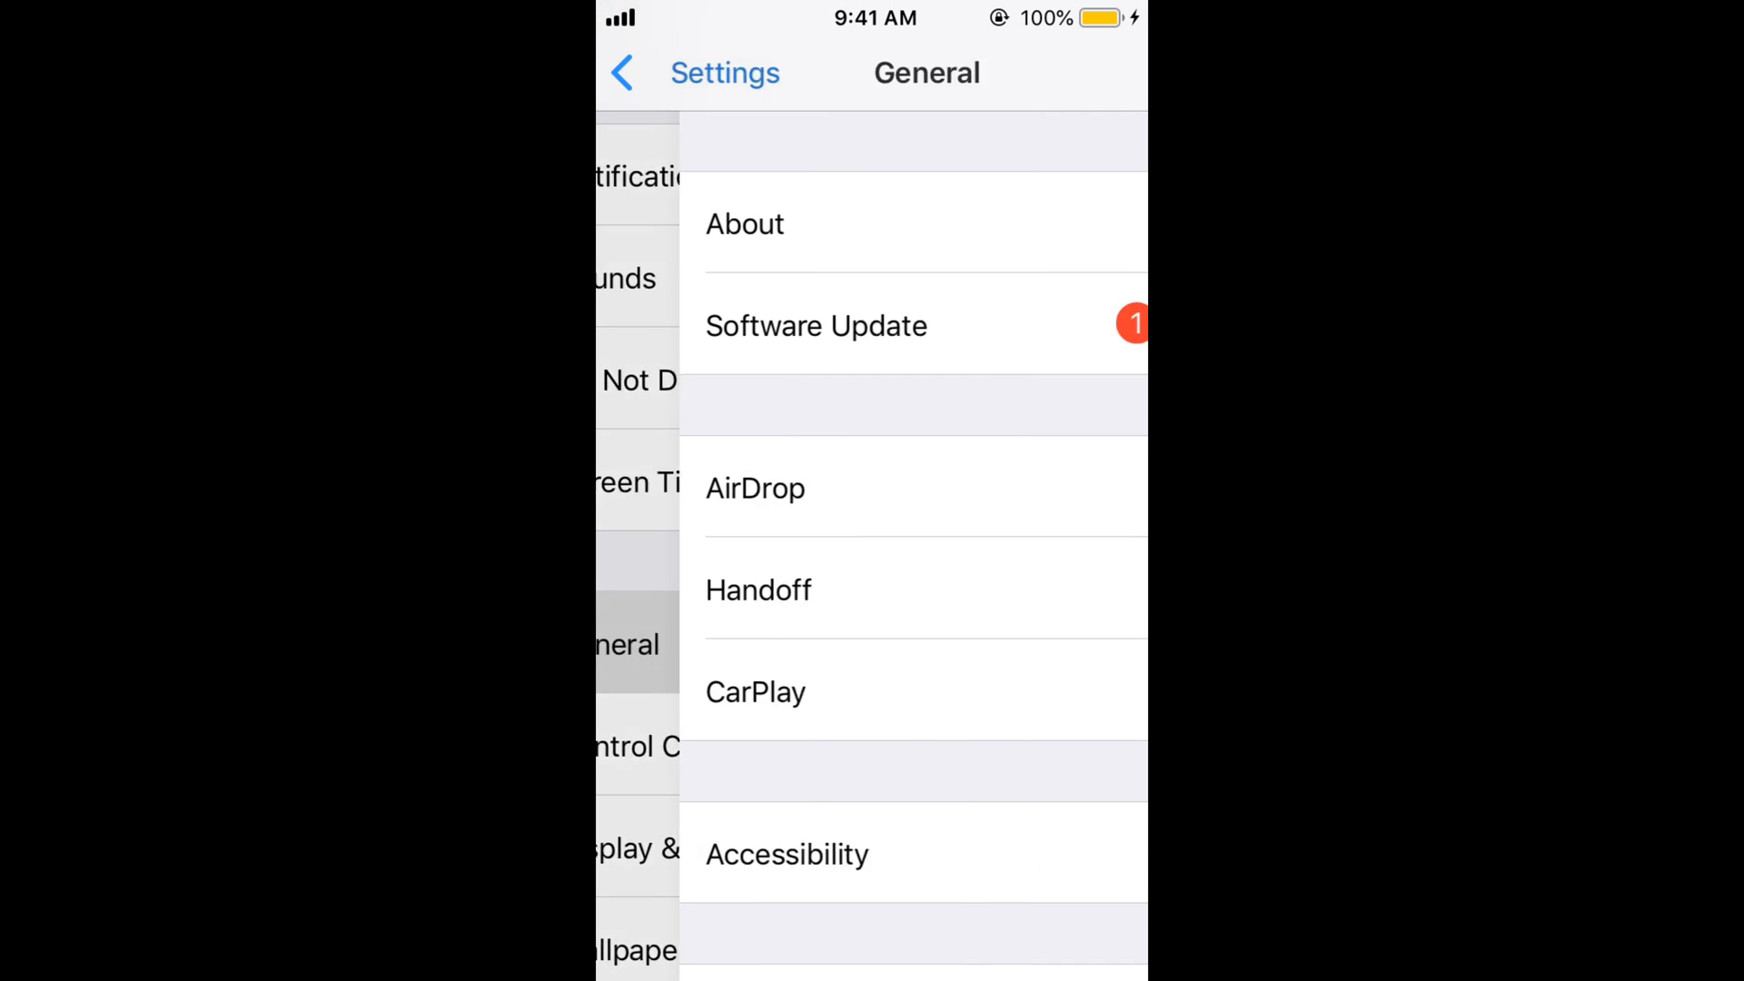
pyautogui.scroll(-3)
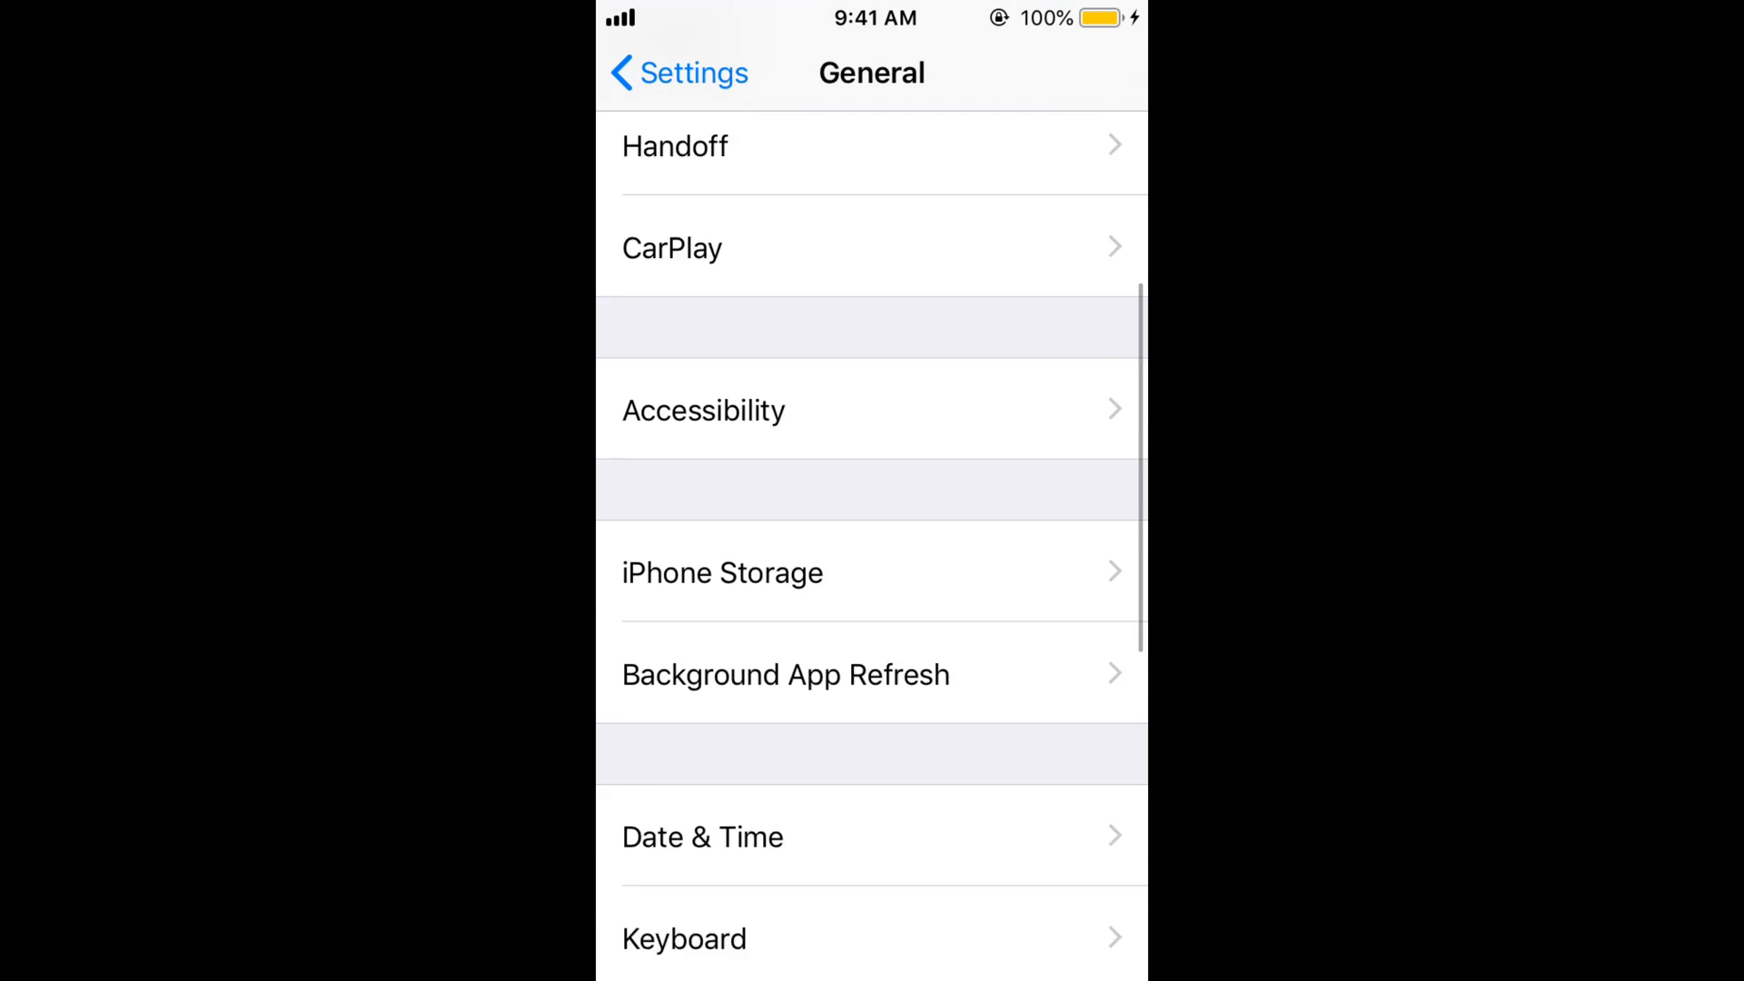
pyautogui.scroll(-3)
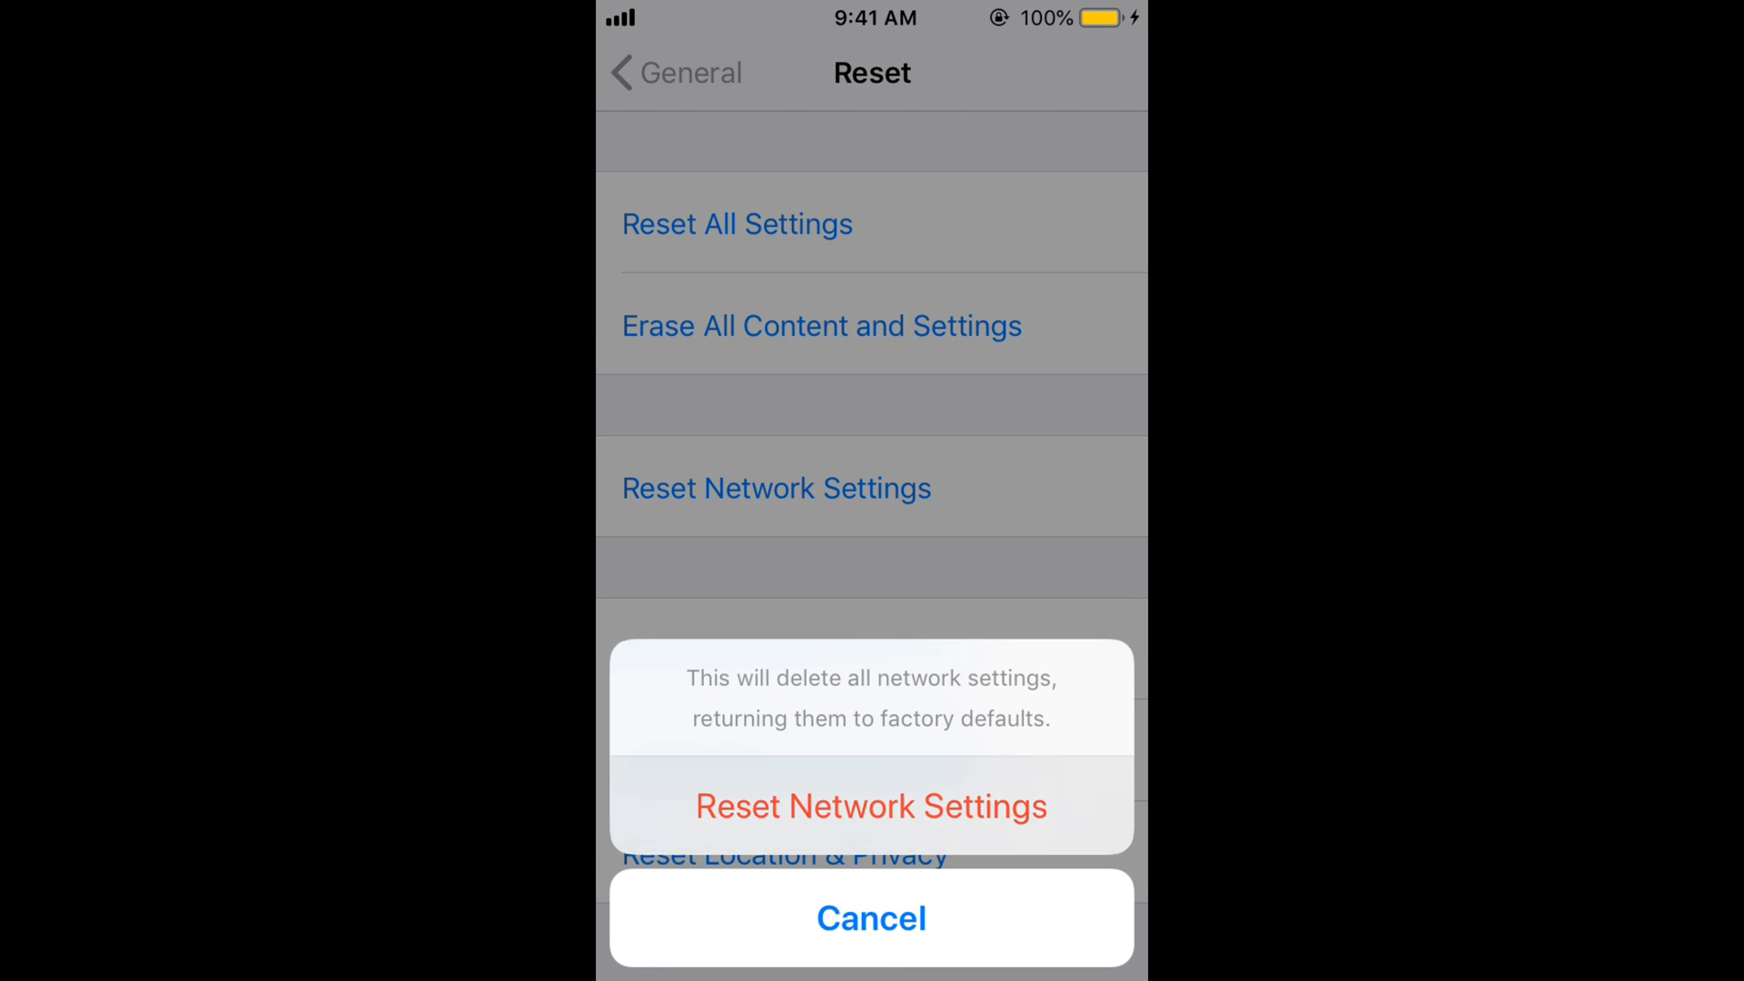
# - Confirm Reset Network Settings to restore network defaults
pyautogui.click(871, 917)
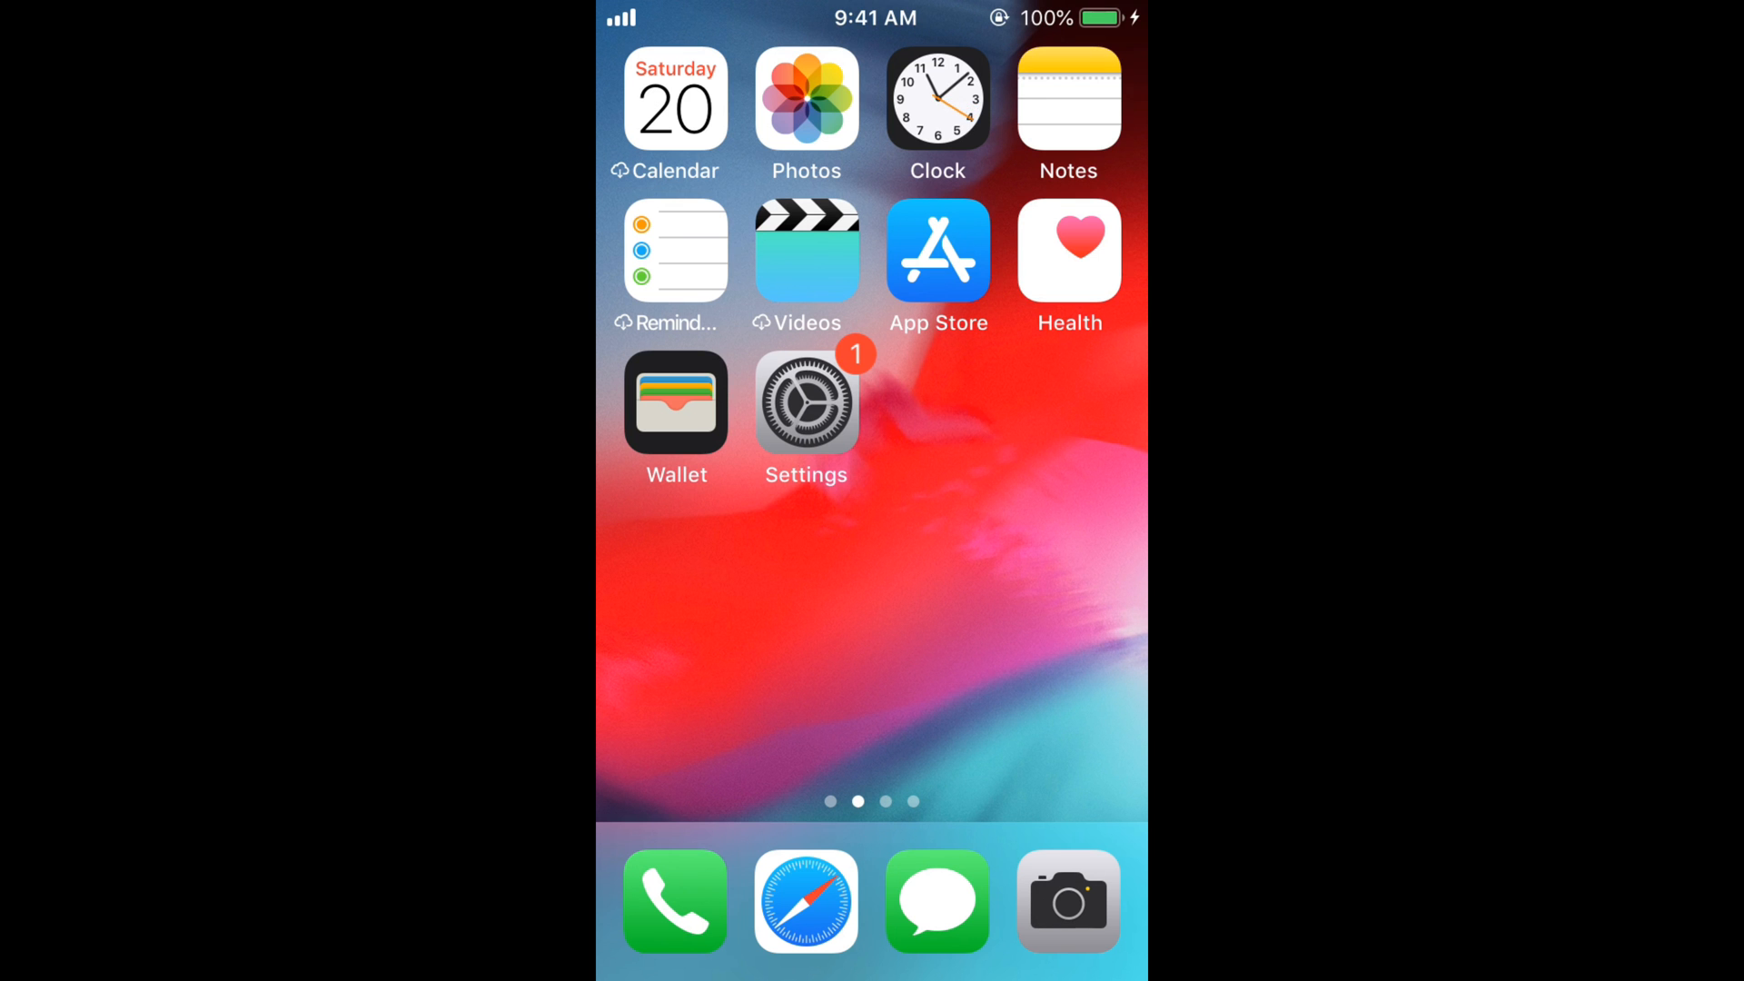
# - Launch Safari from the dock to its favourites start page
pyautogui.click(804, 901)
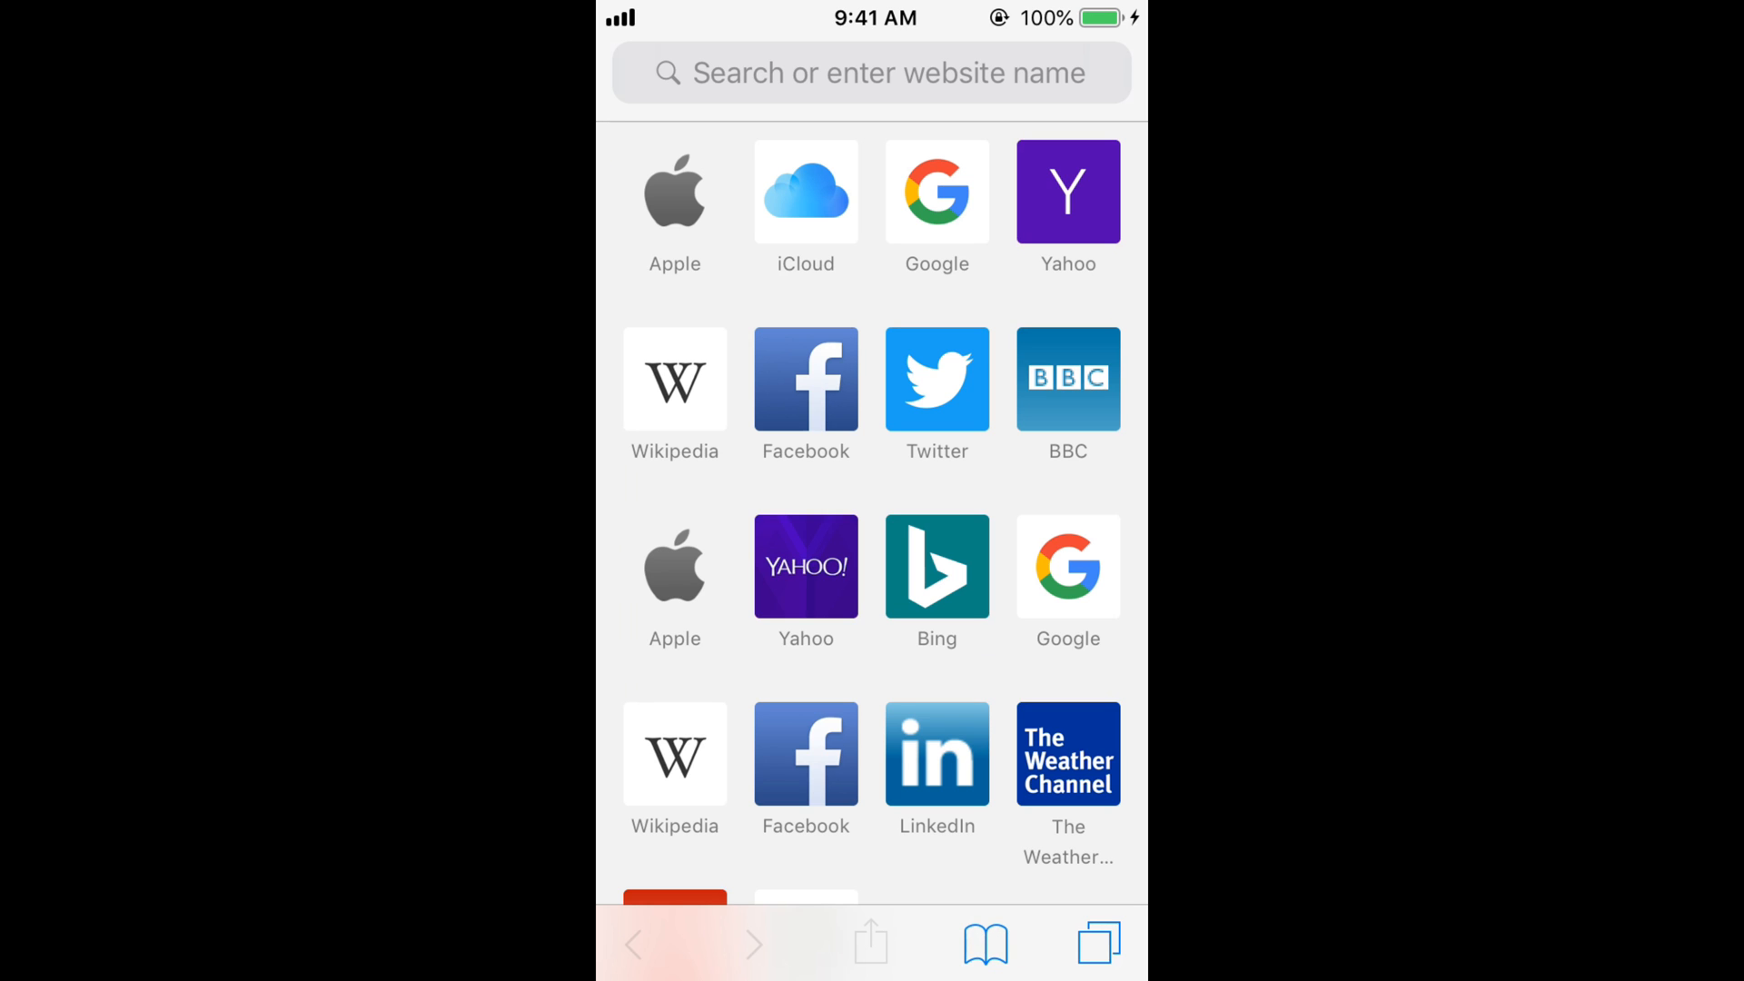
# - Load apple.com by choosing the Apple favourite in Safari
pyautogui.click(674, 189)
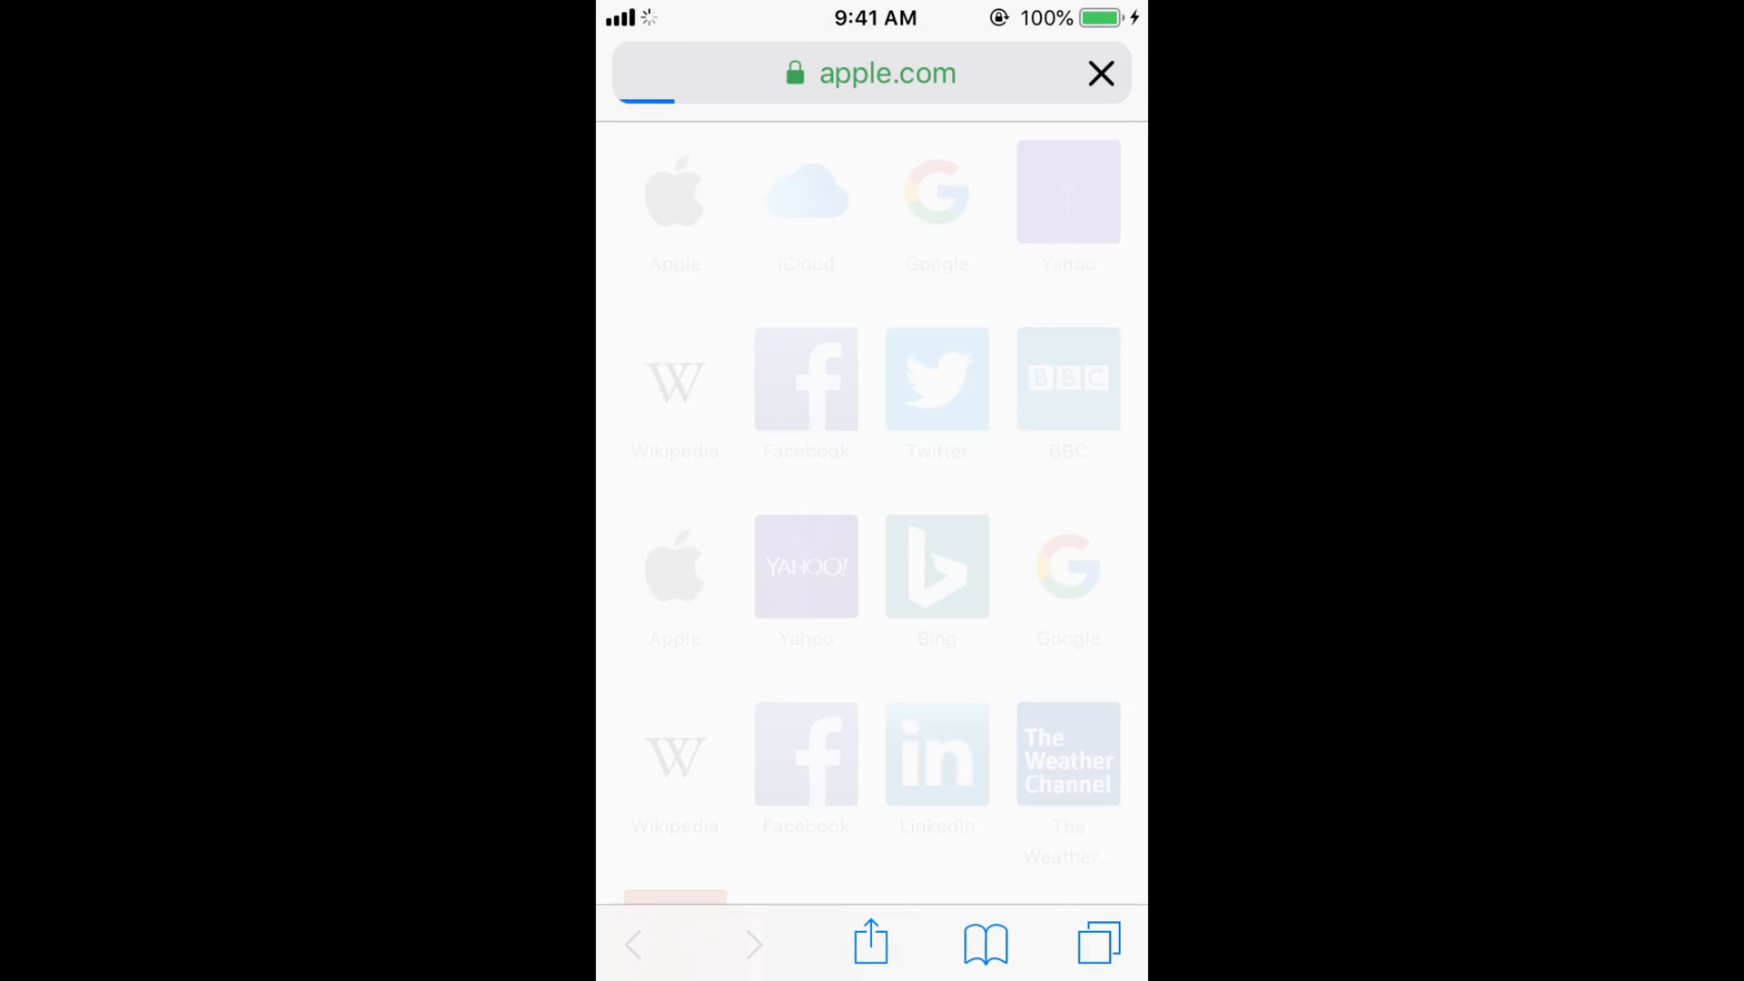